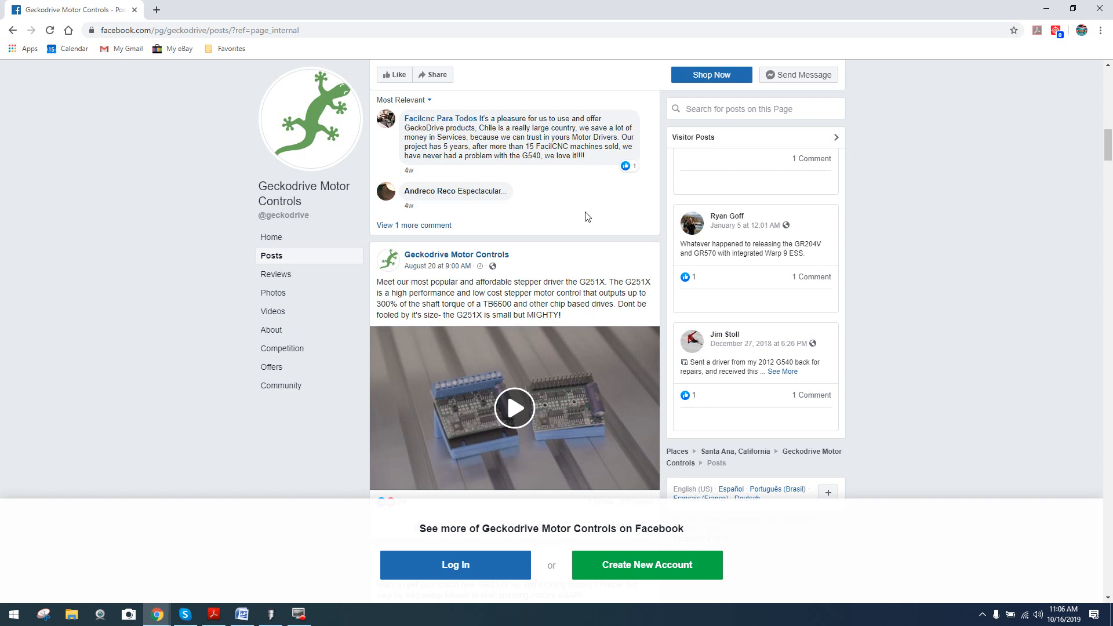
mouse_move(515, 249)
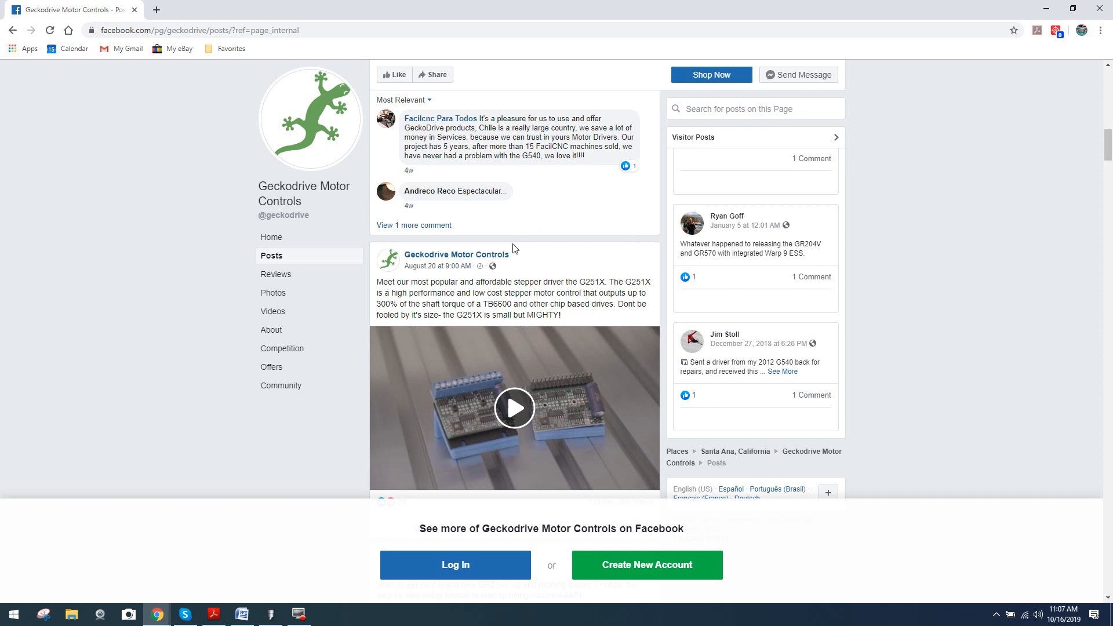
mouse_move(469, 390)
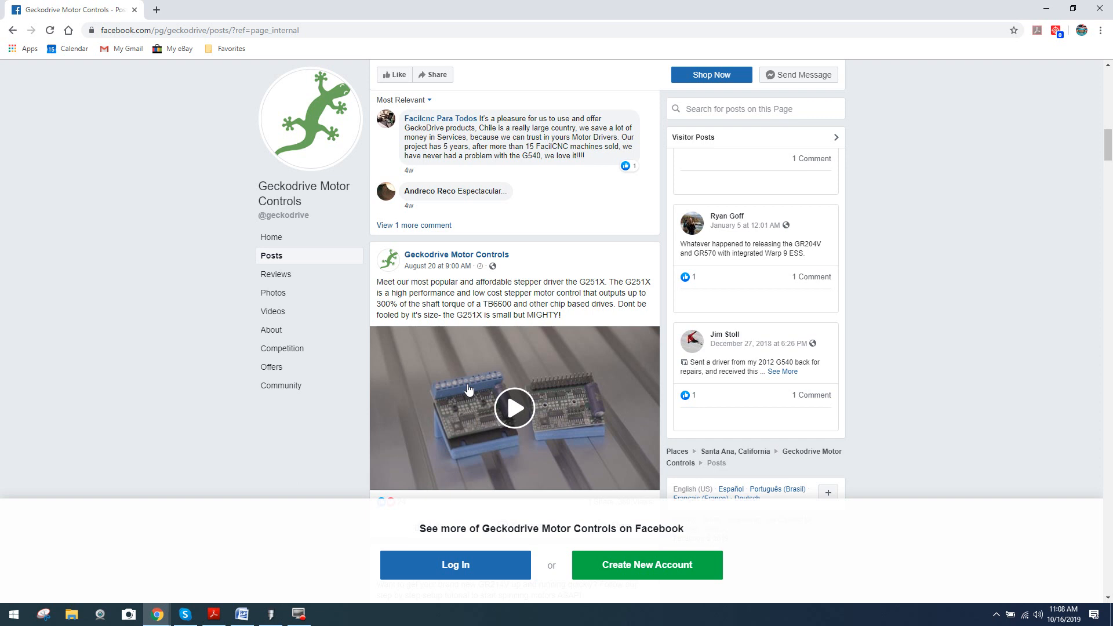
mouse_move(585, 302)
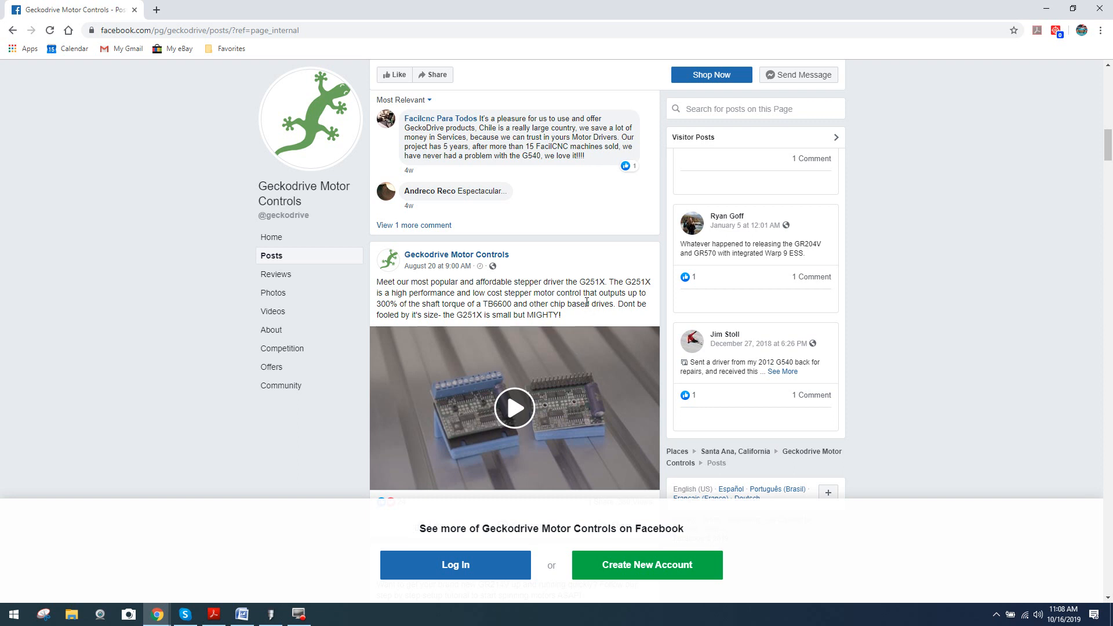
mouse_move(633, 291)
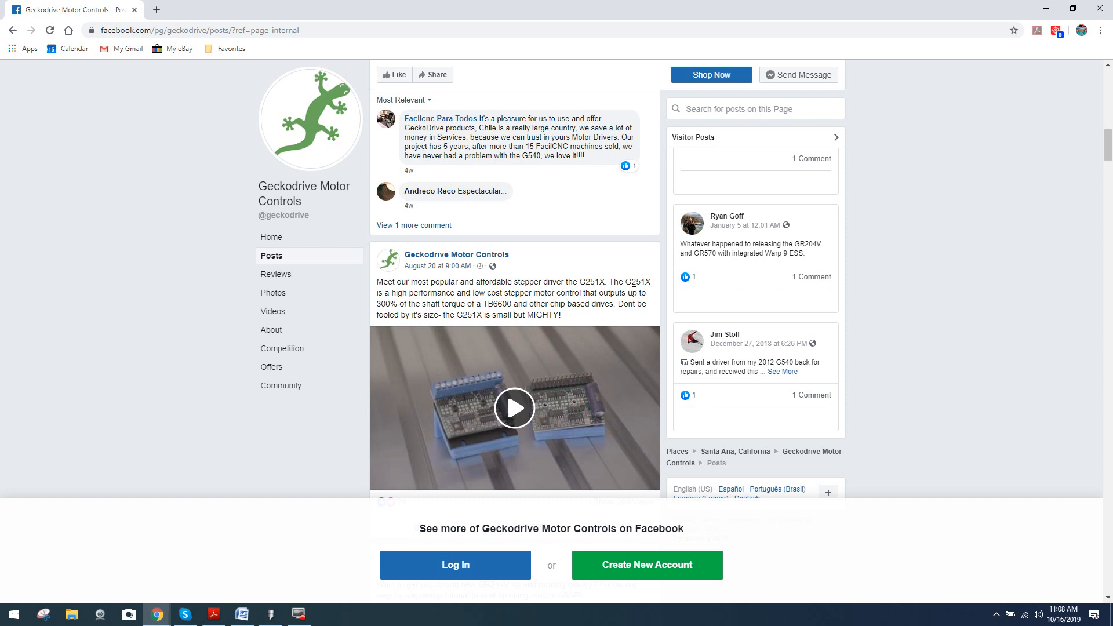
mouse_move(605, 395)
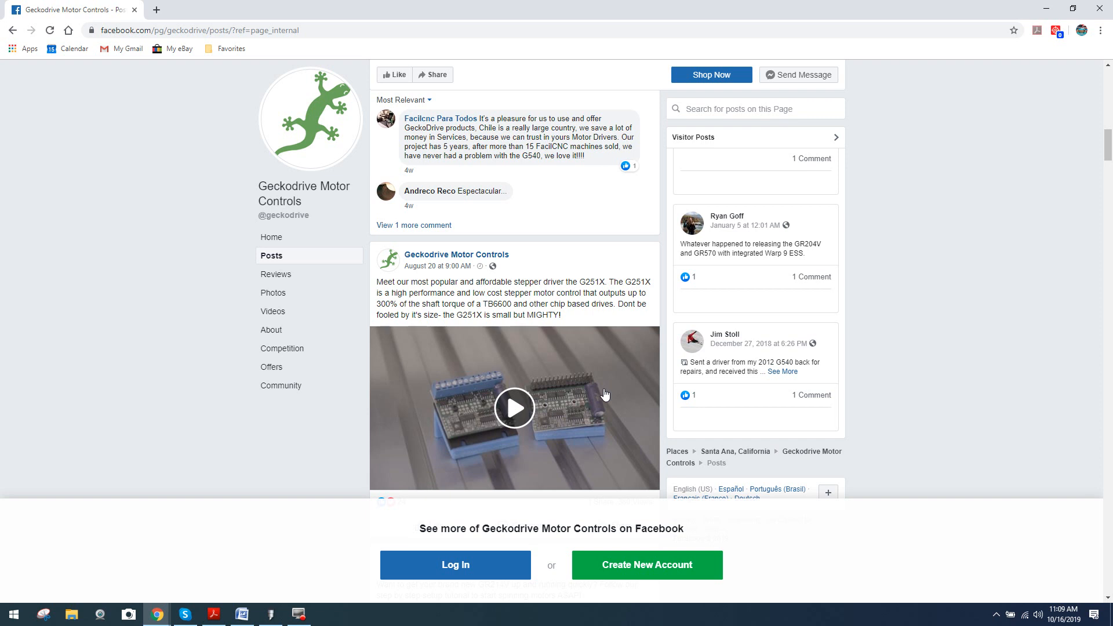
mouse_move(494, 301)
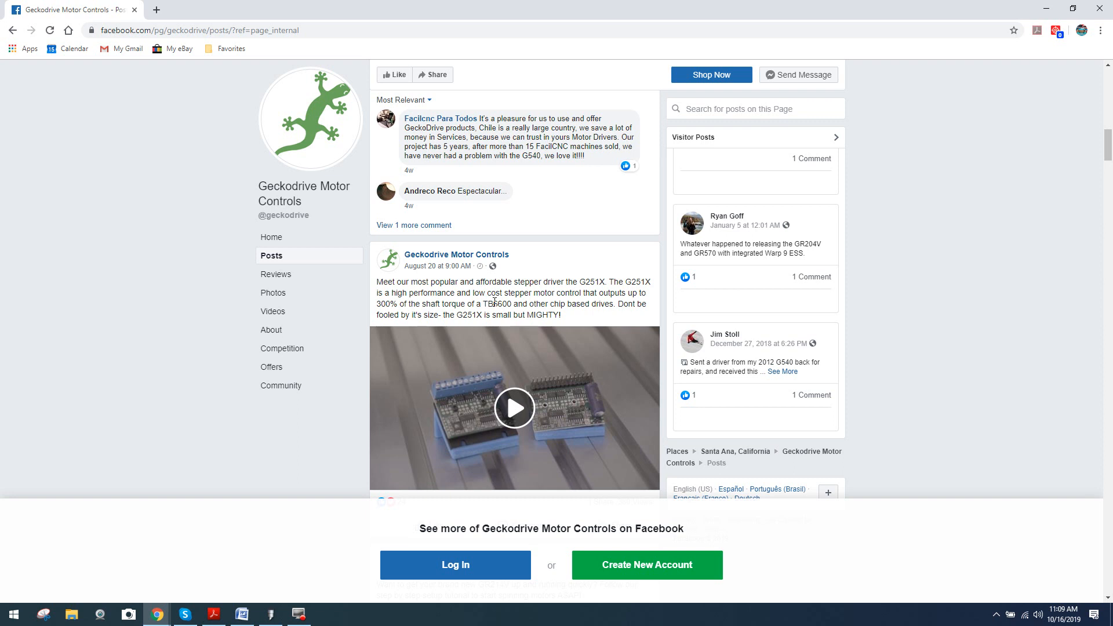